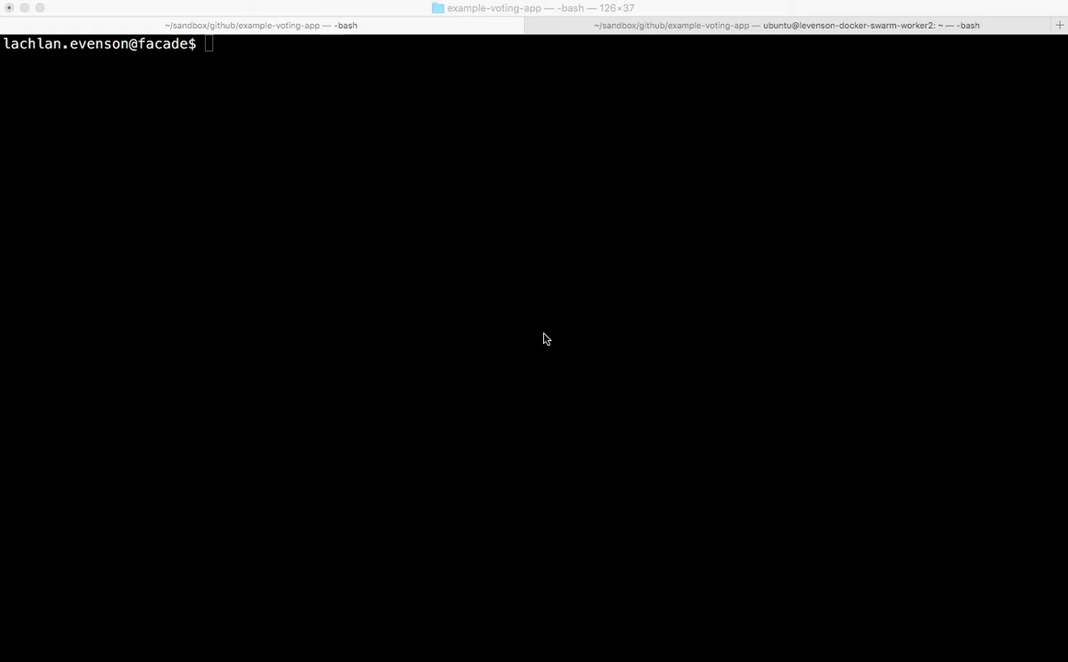
List the example-voting-app files and show its fork and origin git remotes, then start editing docker-compose.yml in vim
{"action": "type", "text": "ls"}
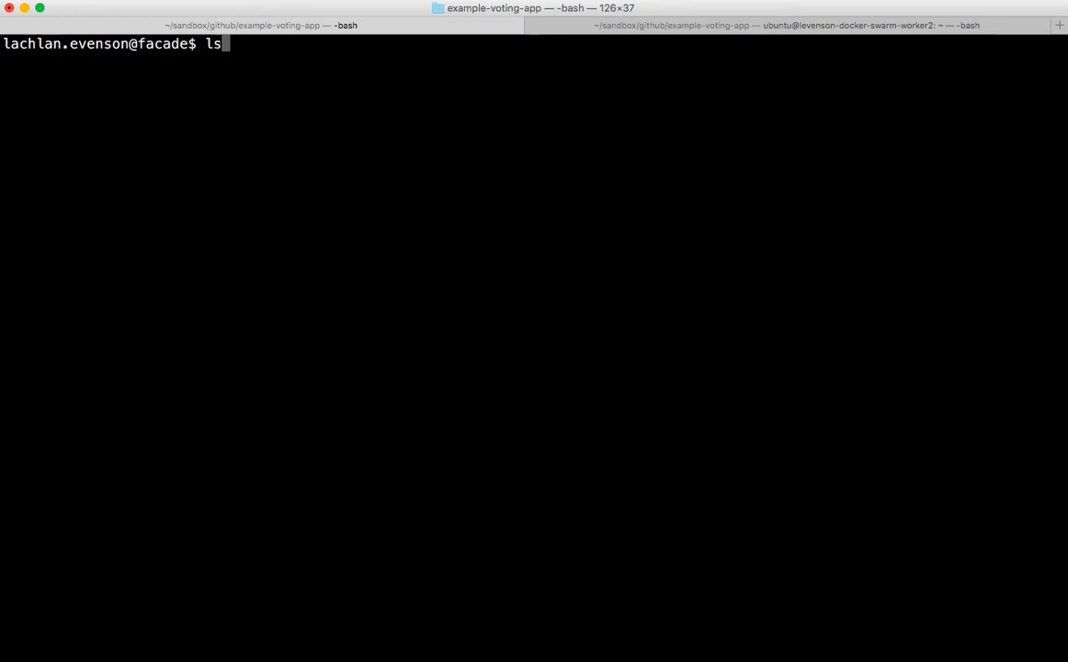
{"action": "key", "text": "Return"}
{"action": "type", "text": "pwd"}
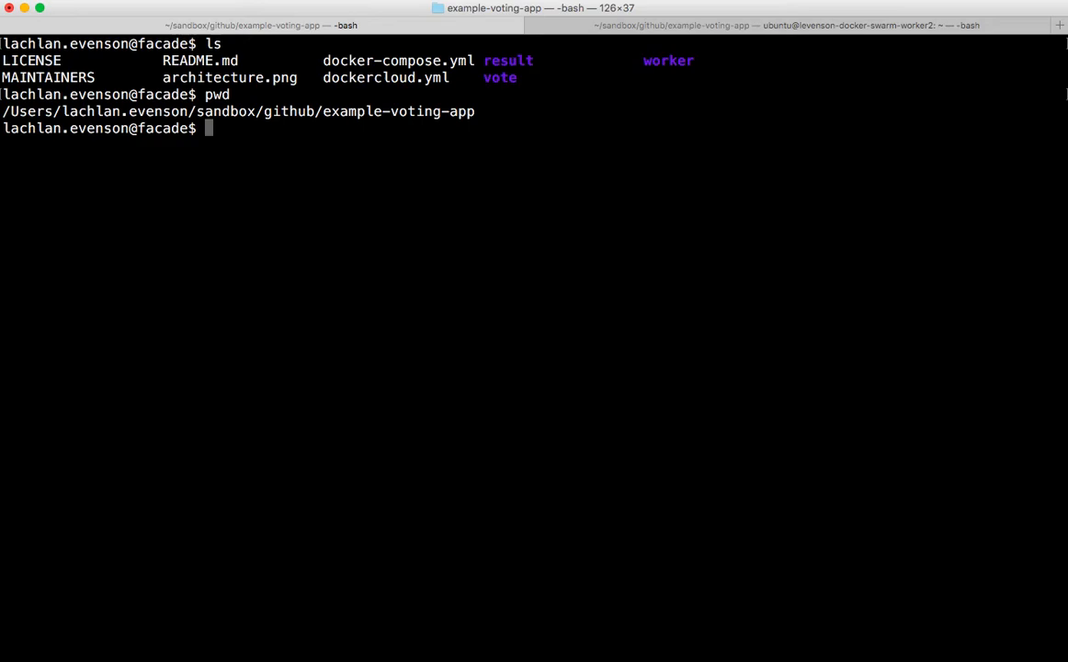
{"action": "type", "text": "git remote -v"}
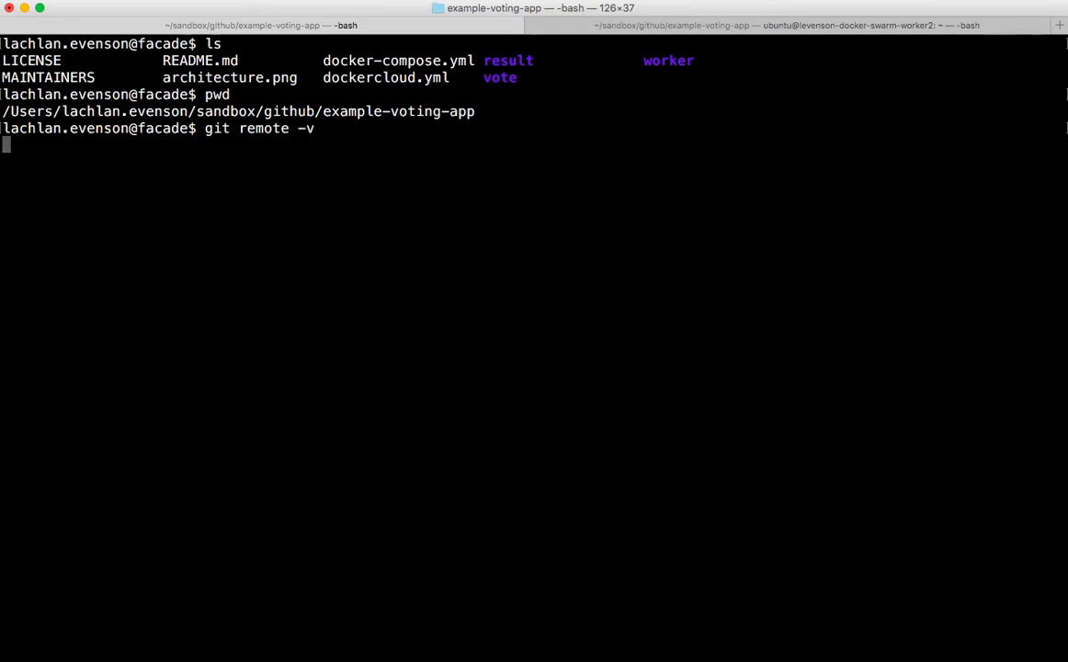
{"action": "key", "text": "Return"}
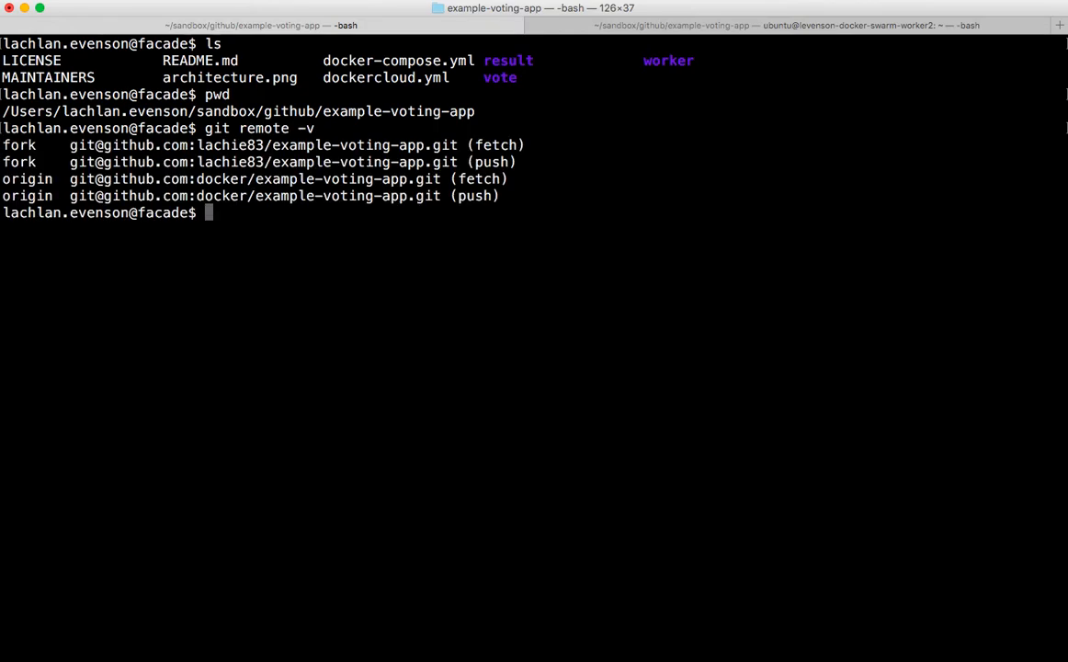
{"action": "type", "text": "vim docker-compose.yml"}
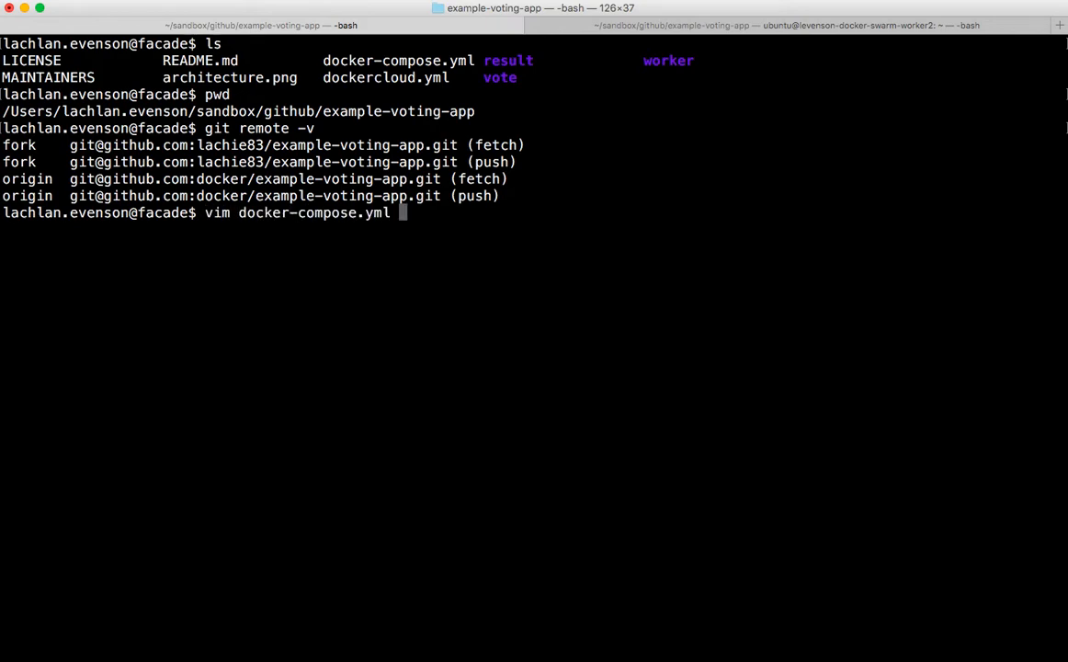
{"action": "key", "text": "Return"}
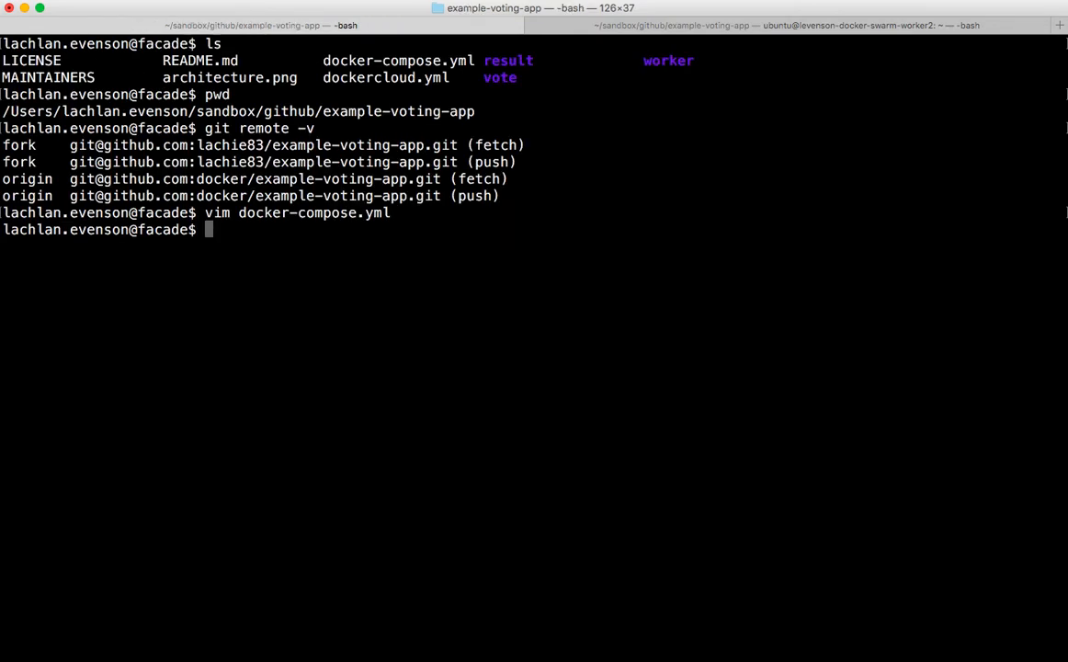
Run docker-compose bundle to write examplevotingapp.dsb from the compose file
{"action": "type", "text": "doc"}
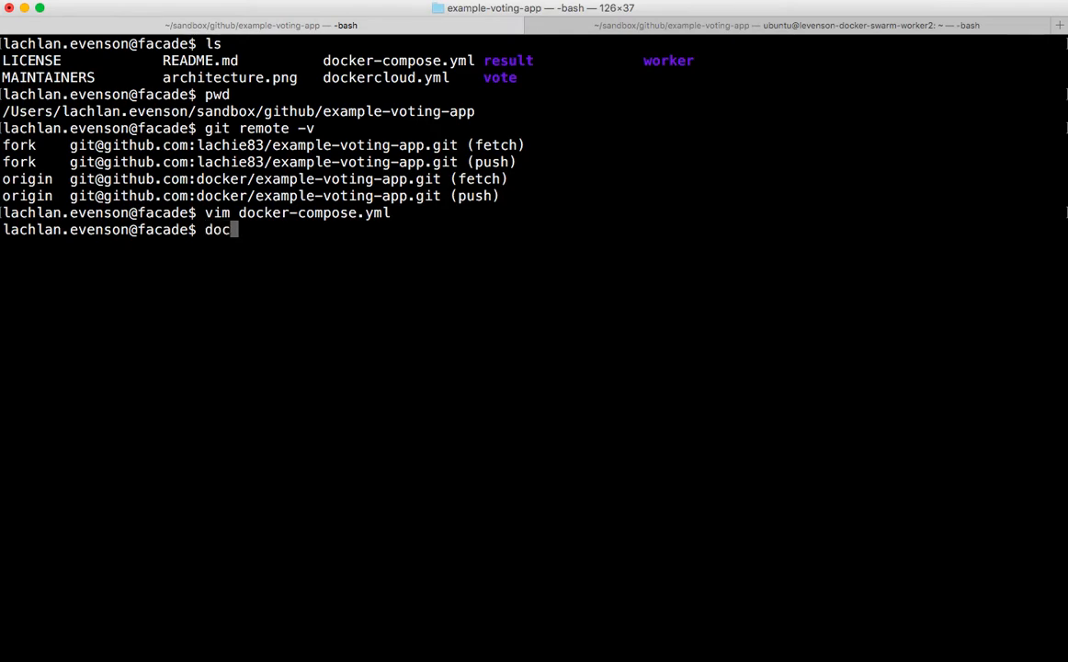
{"action": "type", "text": "ker-comp"}
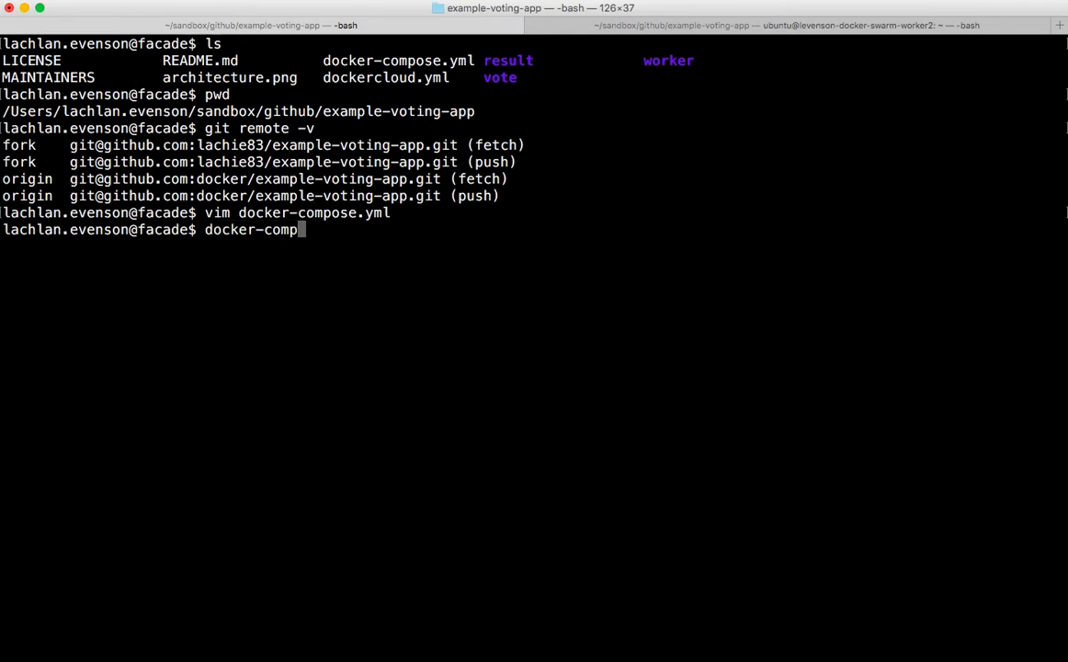
{"action": "type", "text": "ose bundle"}
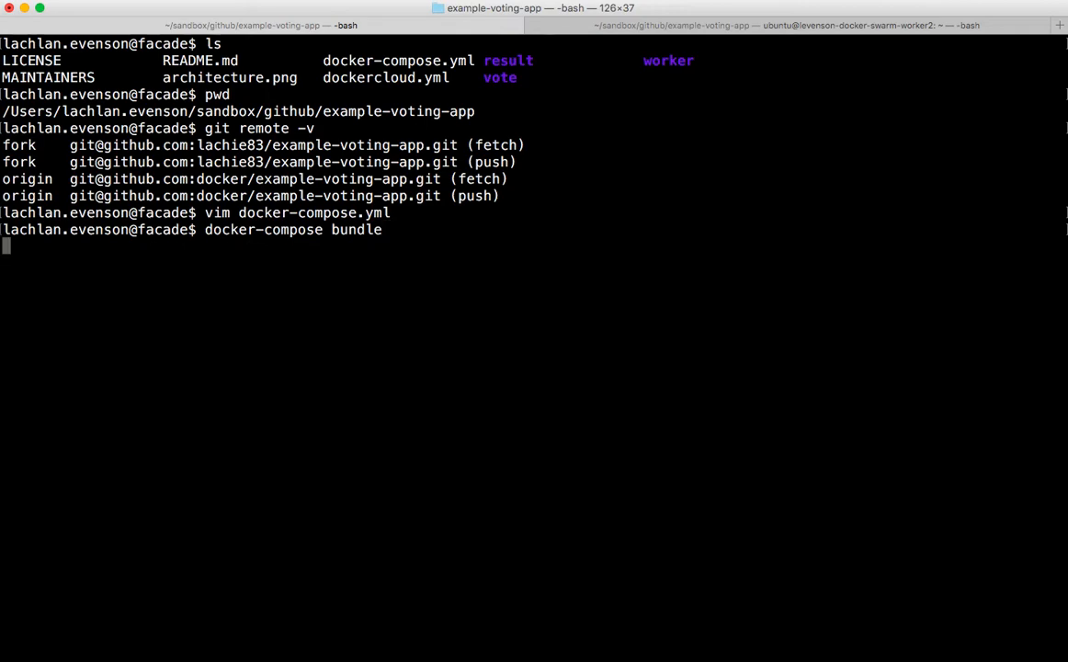
{"action": "key", "text": "Return"}
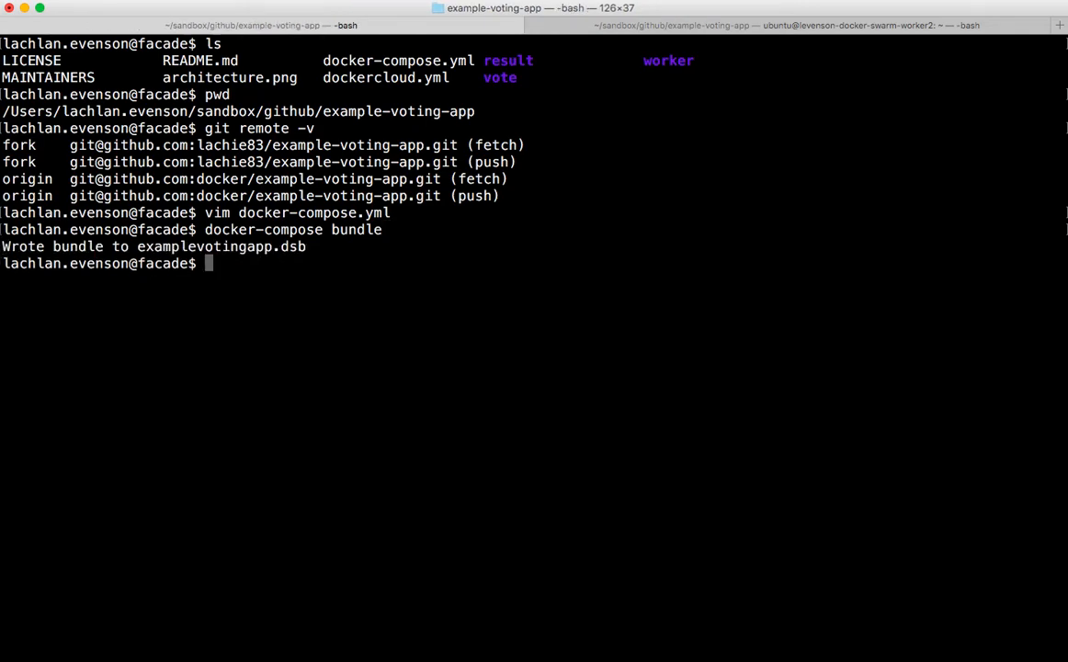
Print examplevotingapp.dsb and review its JSON services, images and ports
{"action": "type", "text": "cat"}
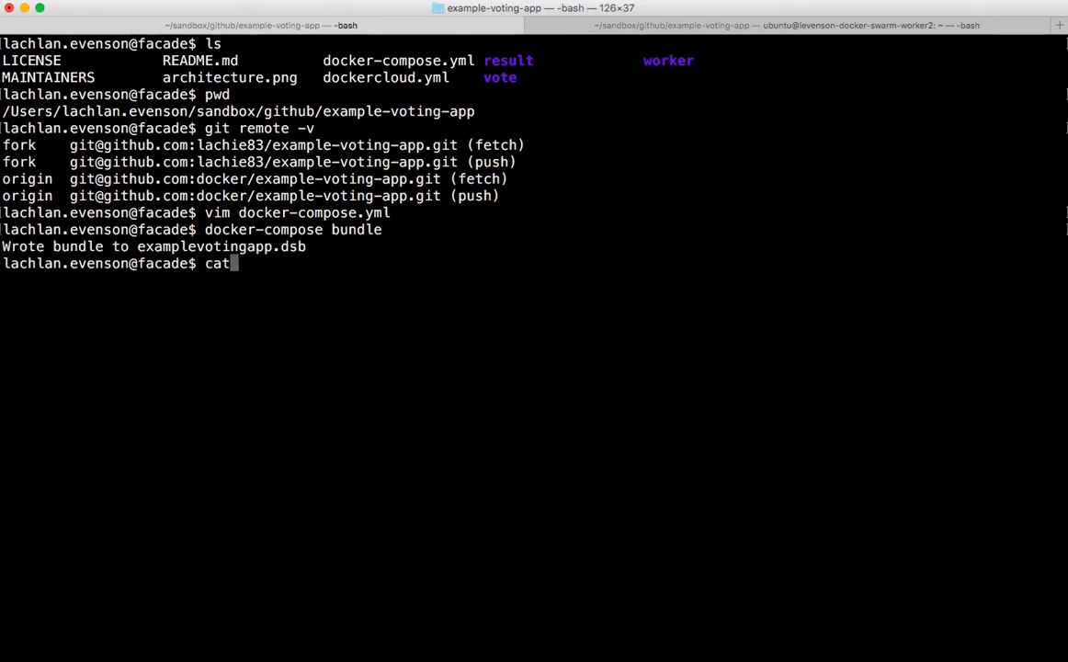
{"action": "key", "text": "Return"}
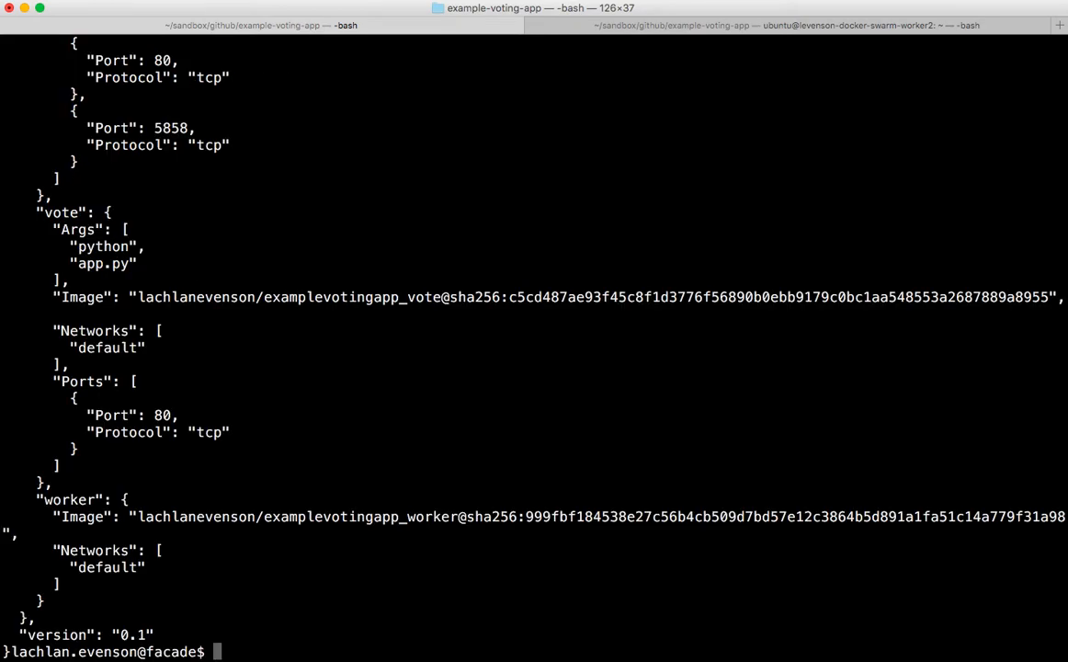
{"action": "scroll", "scroll_direction": "up", "scroll_amount": 3}
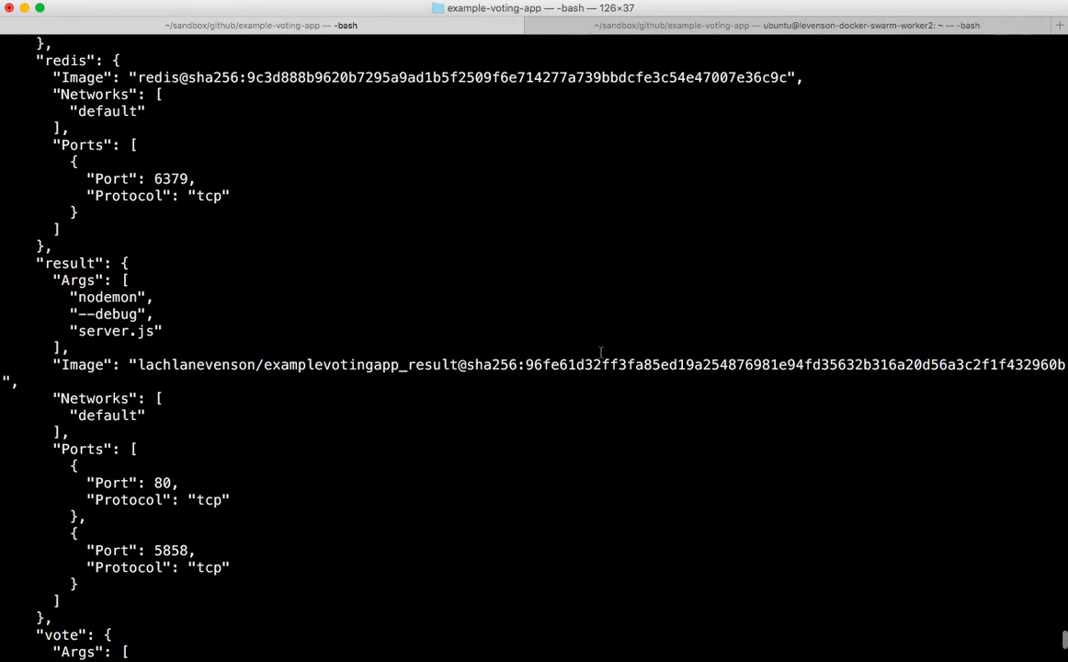
{"action": "scroll", "scroll_direction": "up", "scroll_amount": 3}
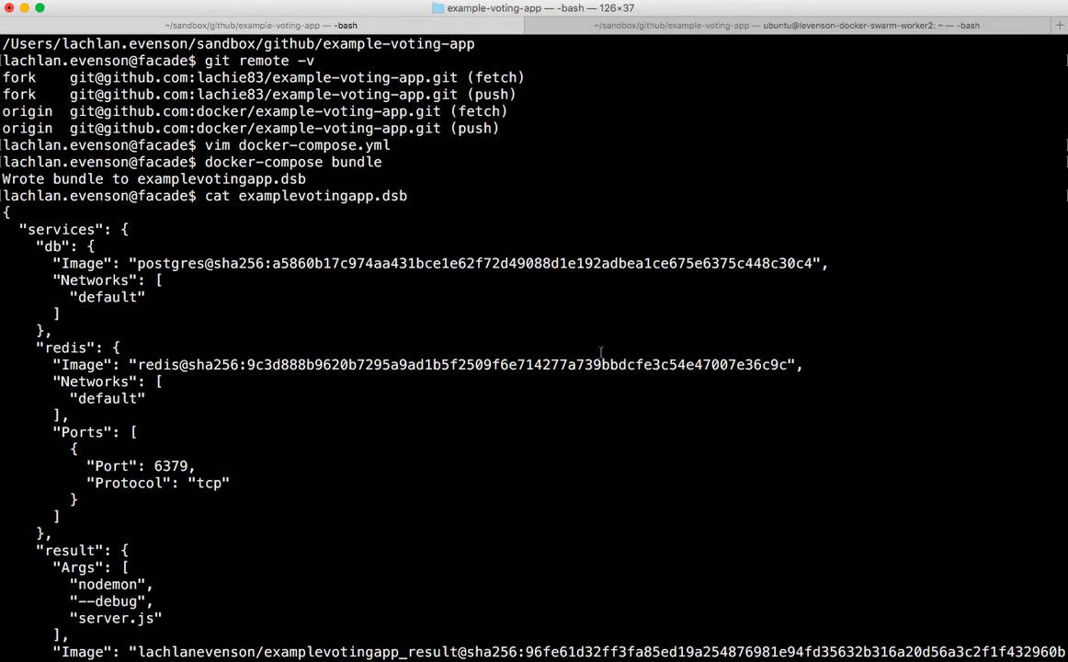
{"action": "scroll", "scroll_direction": "down", "scroll_amount": 3}
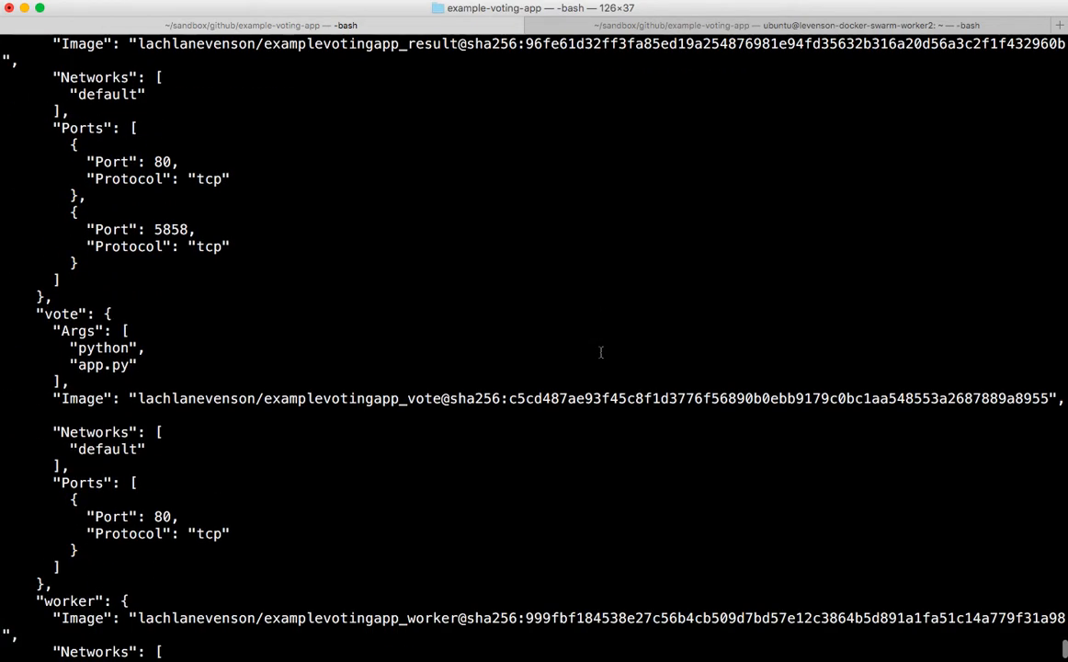
{"action": "scroll", "scroll_direction": "down", "scroll_amount": 3}
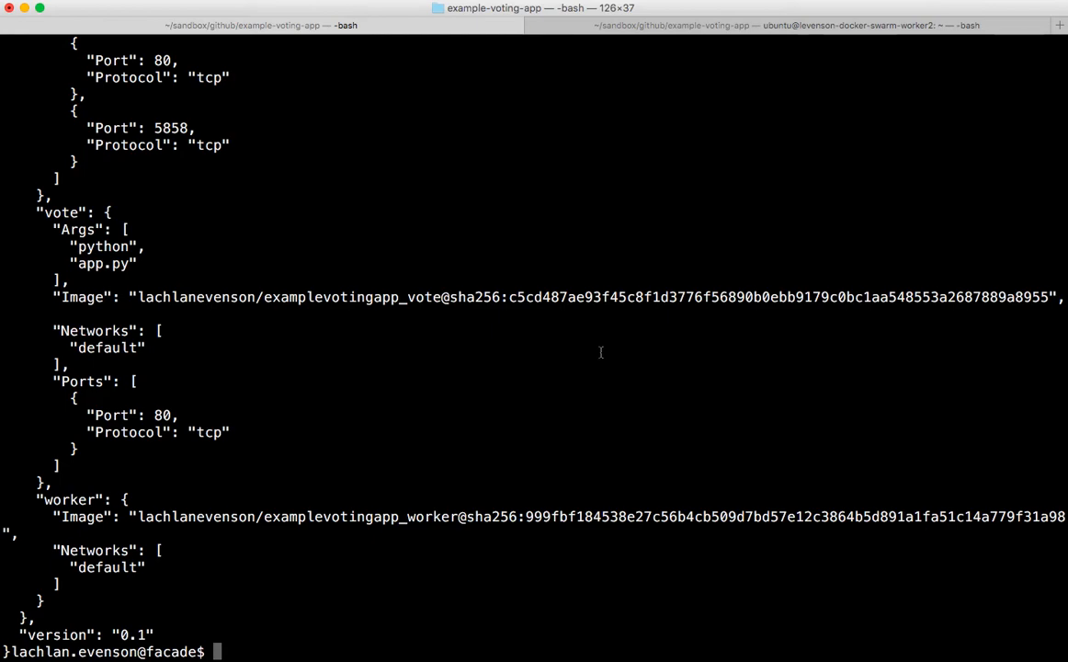
{"action": "type", "text": "ls -ltr"}
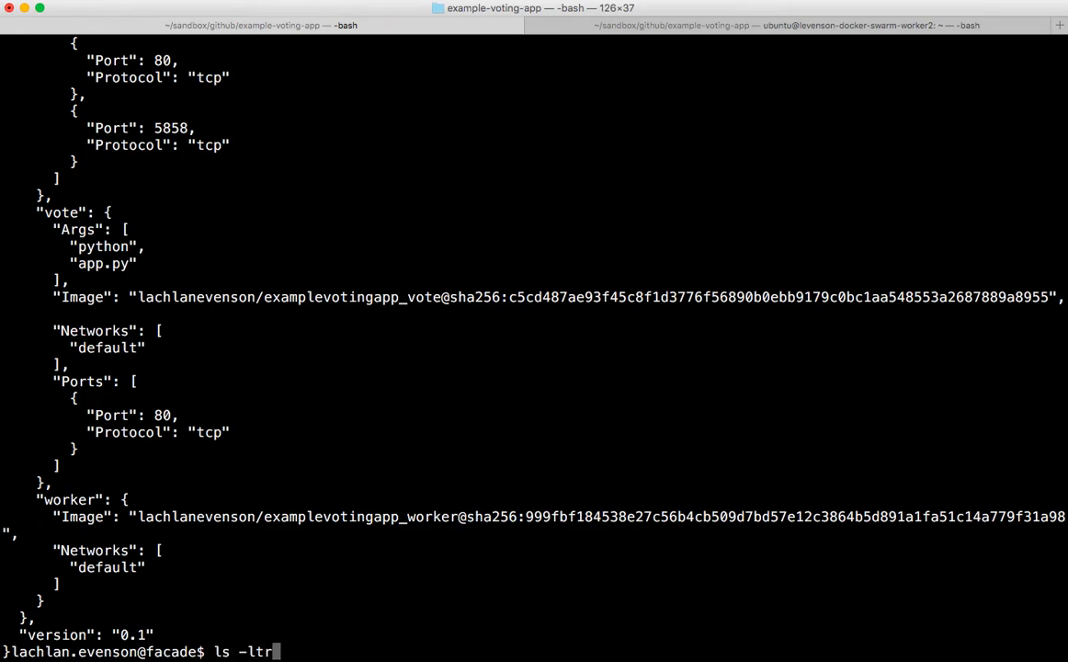
List project files by time, the three running swarm machines, and the ready swarm nodes with manager1 as leader
{"action": "key", "text": "Return"}
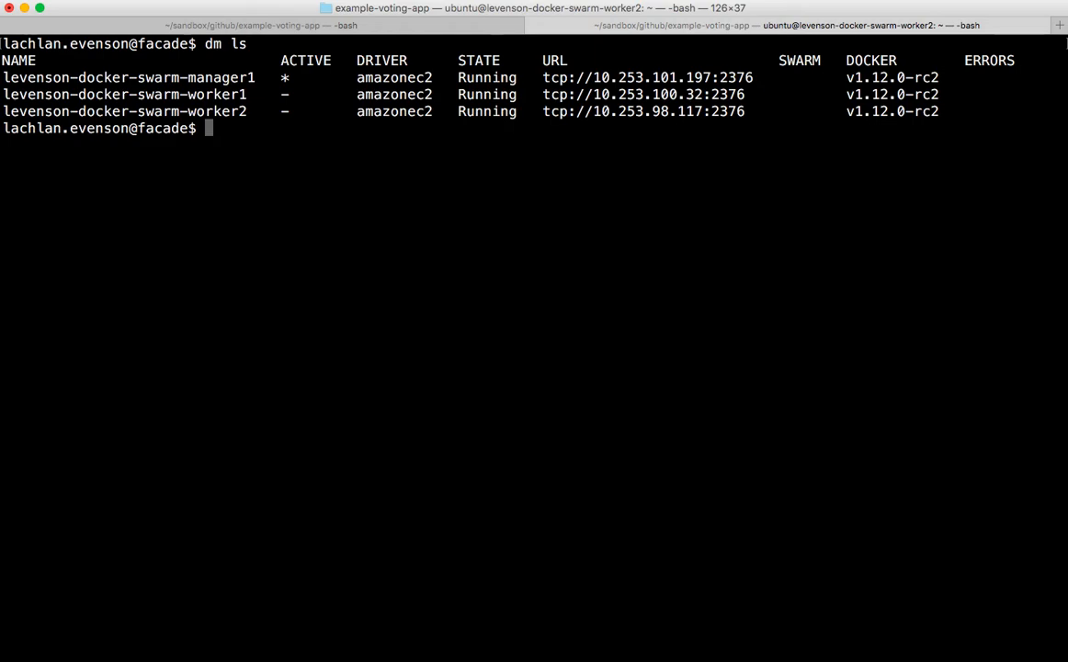
{"action": "type", "text": "docker node"}
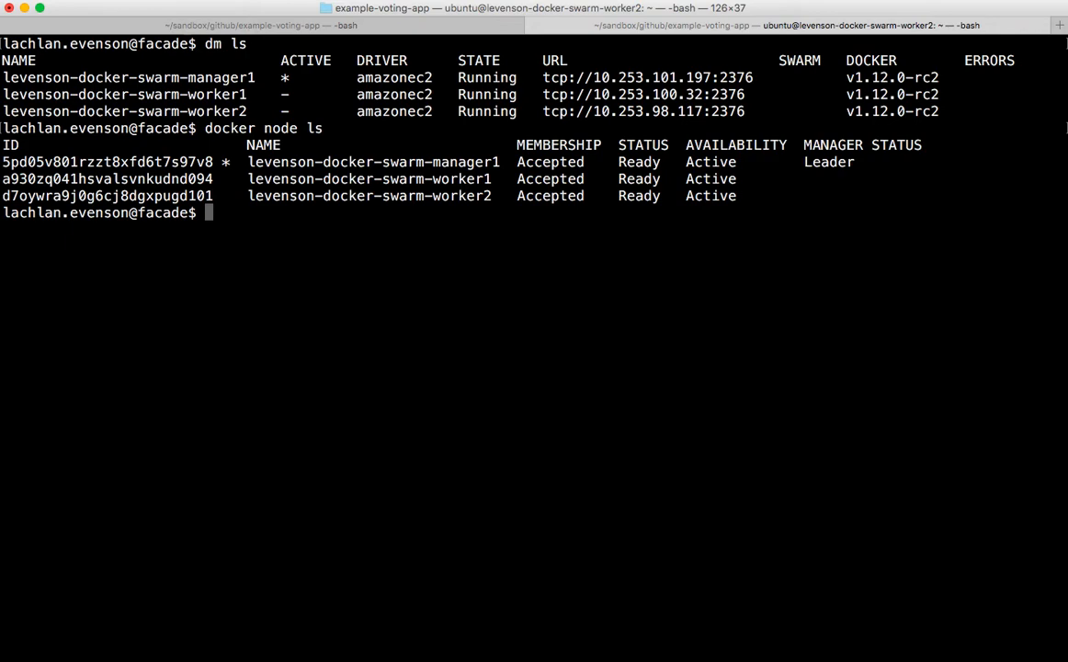
{"action": "type", "text": "ls"}
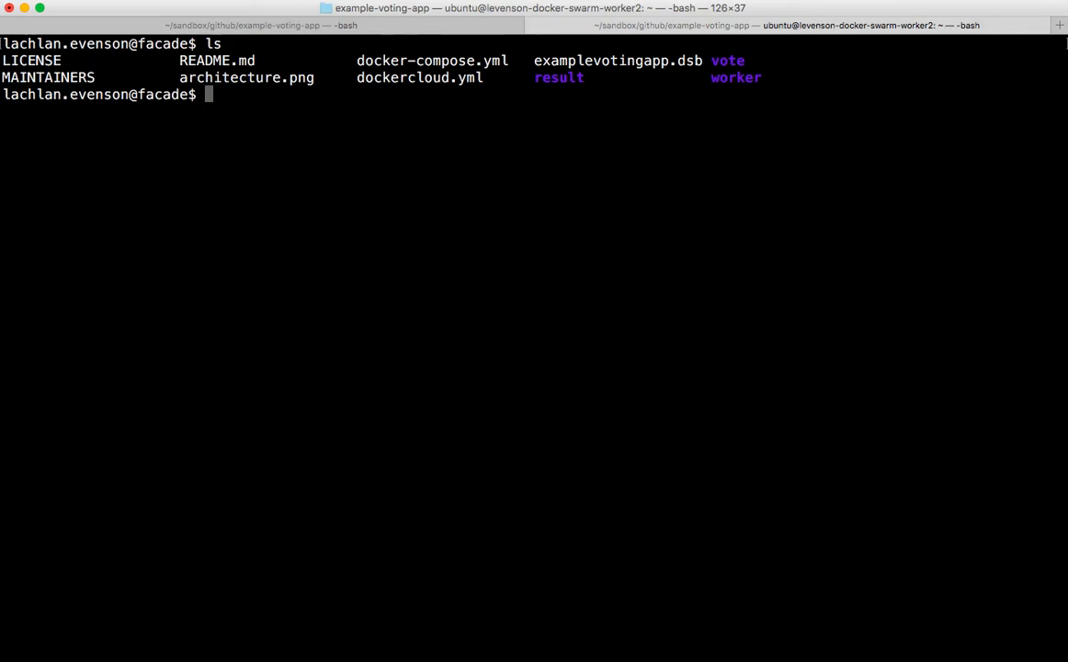
Deploy examplevotingapp.dsb to the swarm and list db, redis, result, vote and worker at 1/1 replicas
{"action": "type", "text": "docker deploy"}
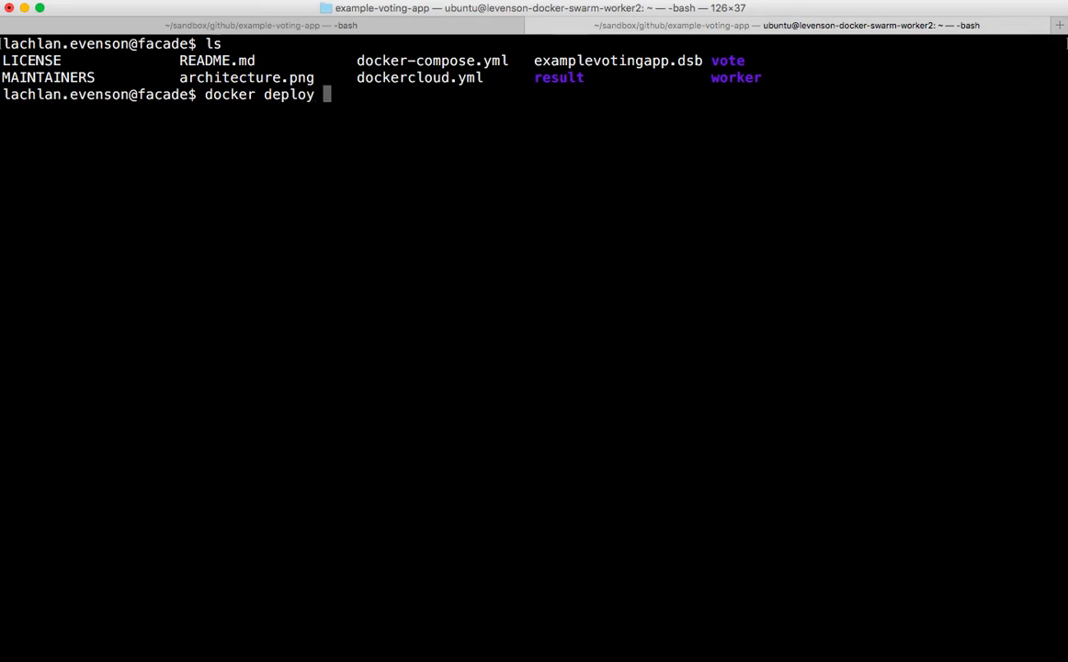
{"action": "type", "text": "examplevotingapp.dsb"}
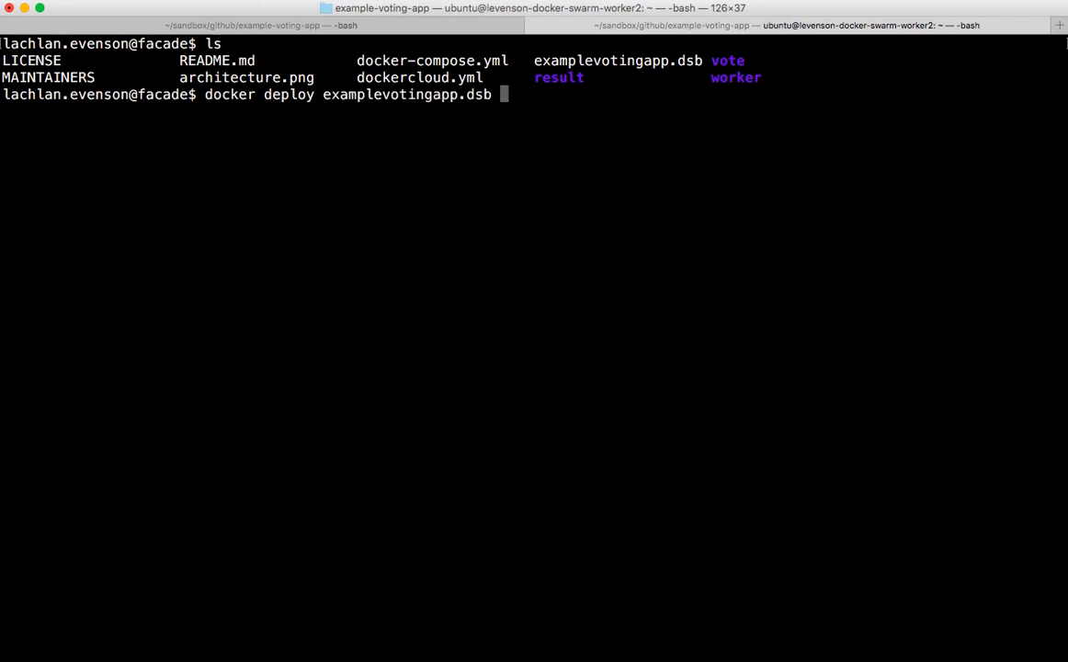
{"action": "key", "text": "Return"}
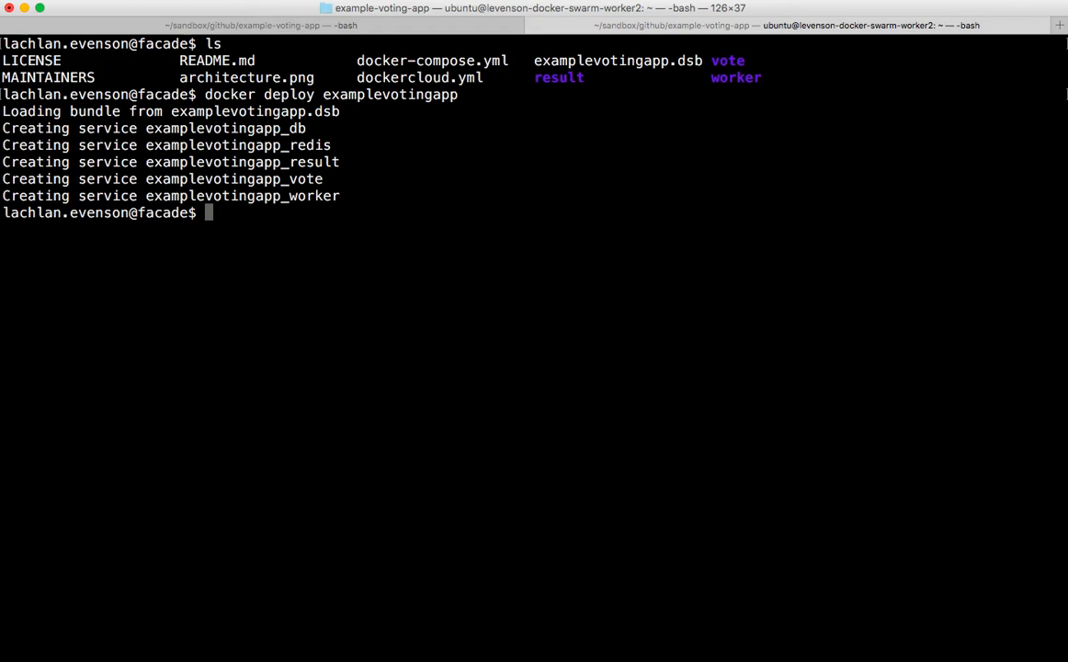
{"action": "type", "text": "docker ser"}
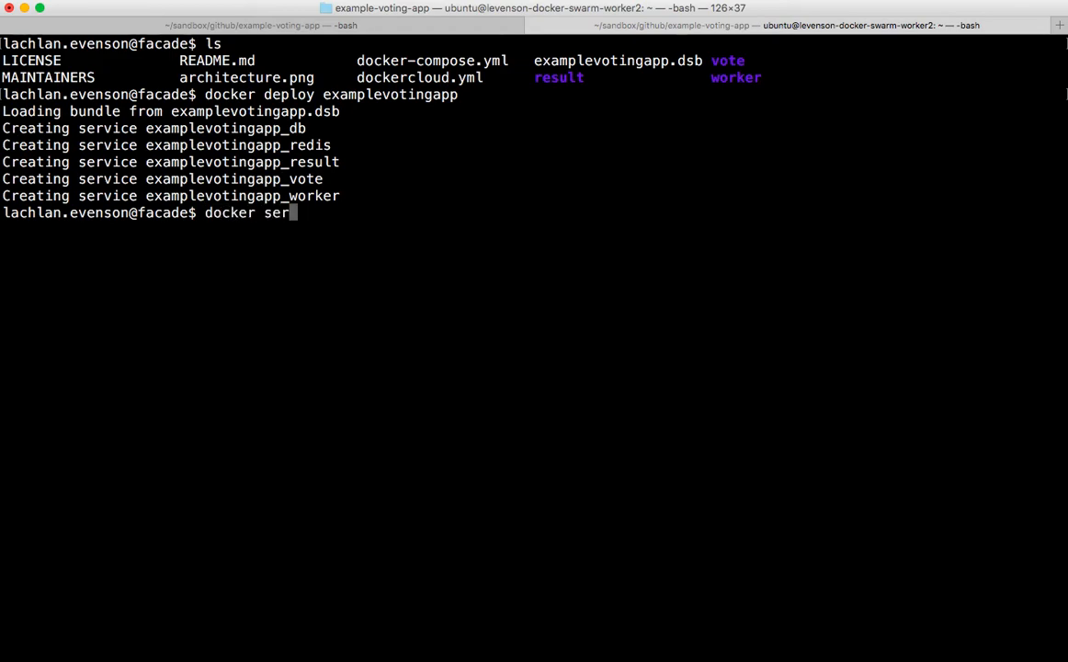
{"action": "key", "text": "Return"}
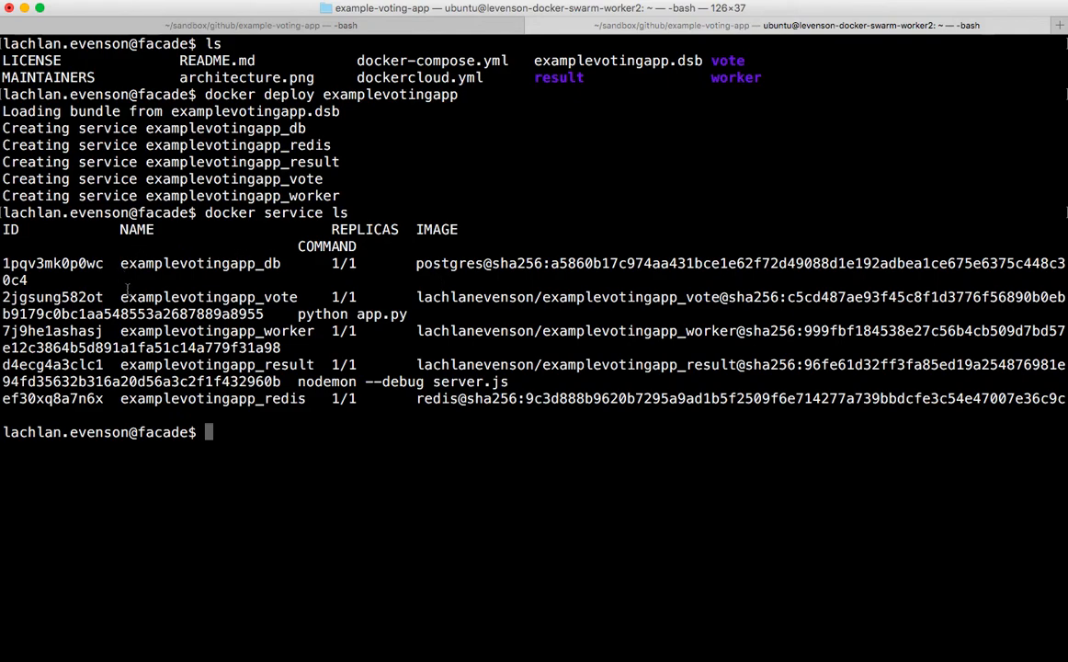
Inspect the examplevotingapp_vote service and find its published port 30003
{"action": "double_click", "coordinate": [210, 296]}
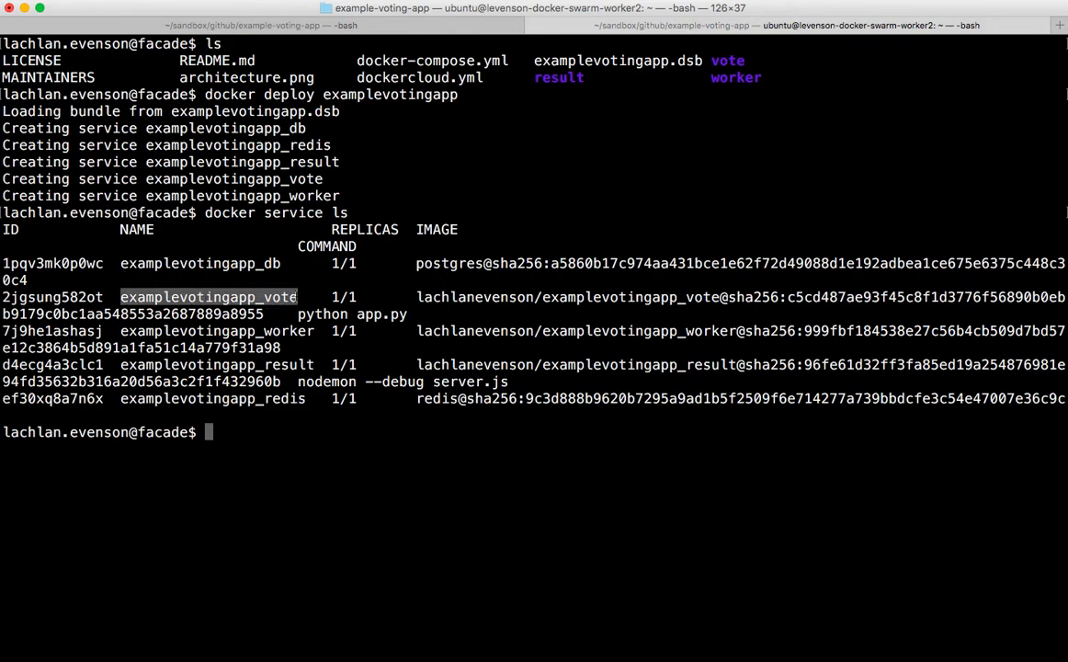
{"action": "type", "text": "docker"}
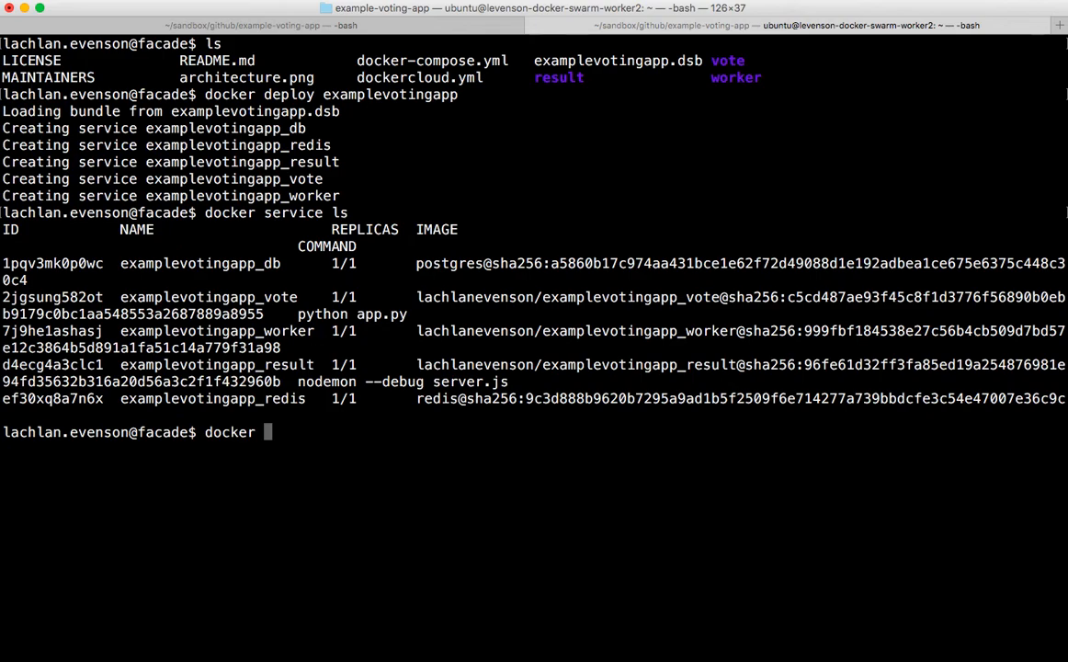
{"action": "type", "text": "service i"}
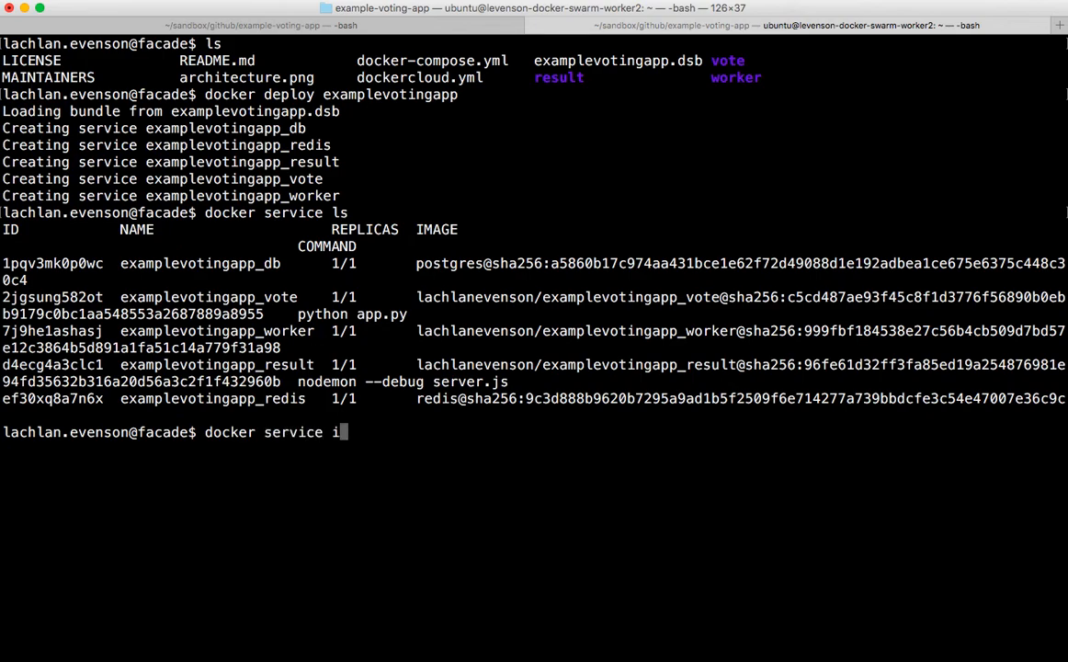
{"action": "type", "text": "nspect examplevotingapp_vote"}
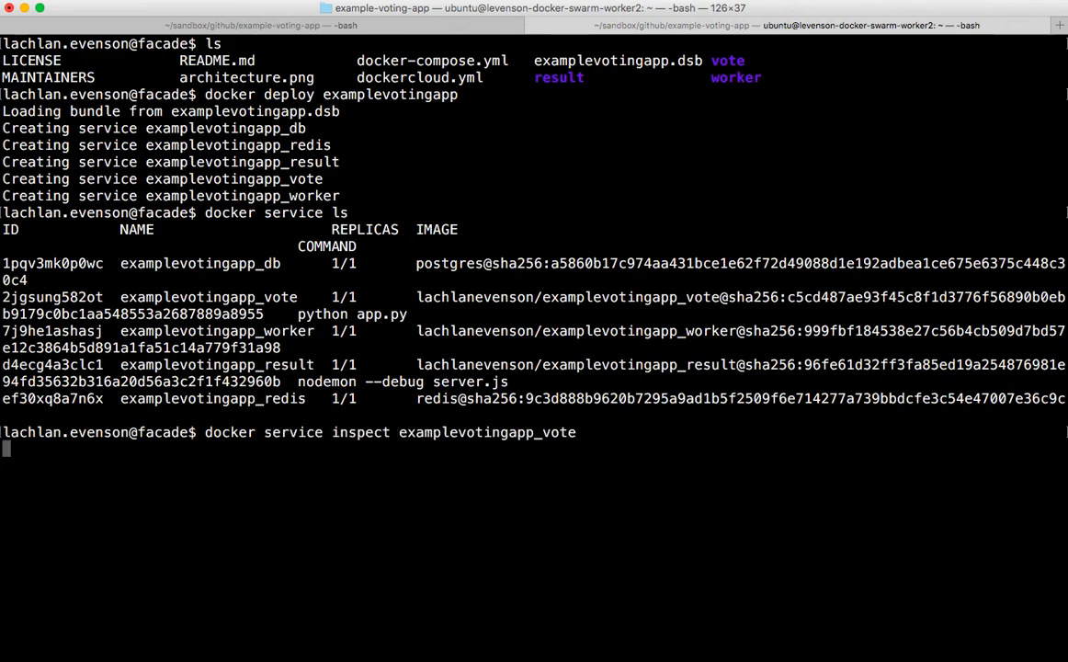
{"action": "key", "text": "Return"}
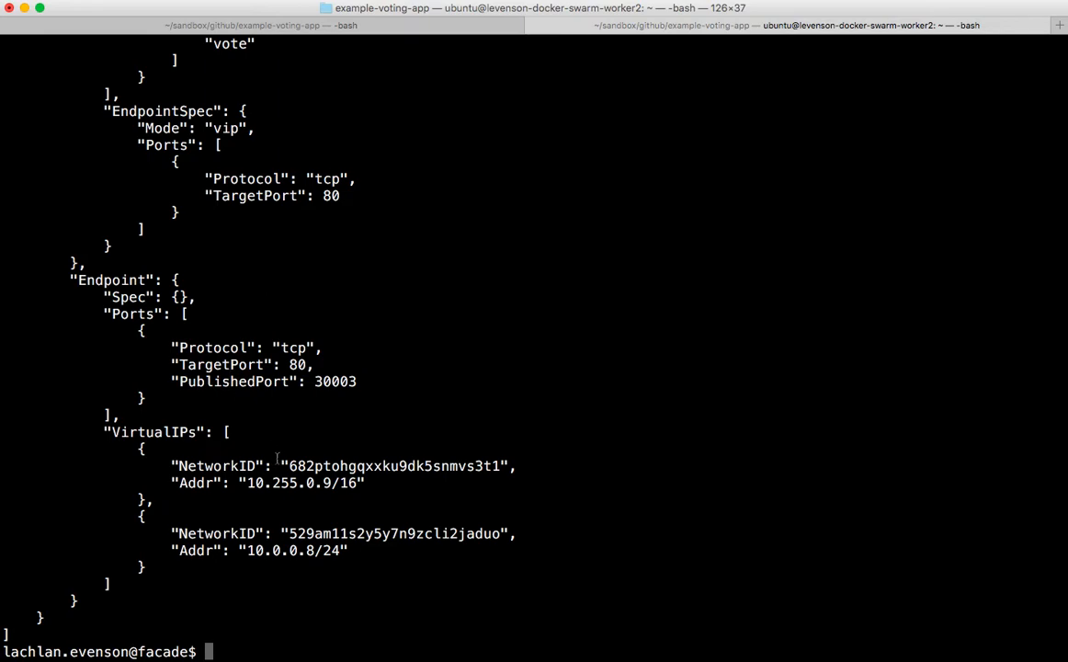
{"action": "type", "text": "docker service inspect examplevotingapp_vote"}
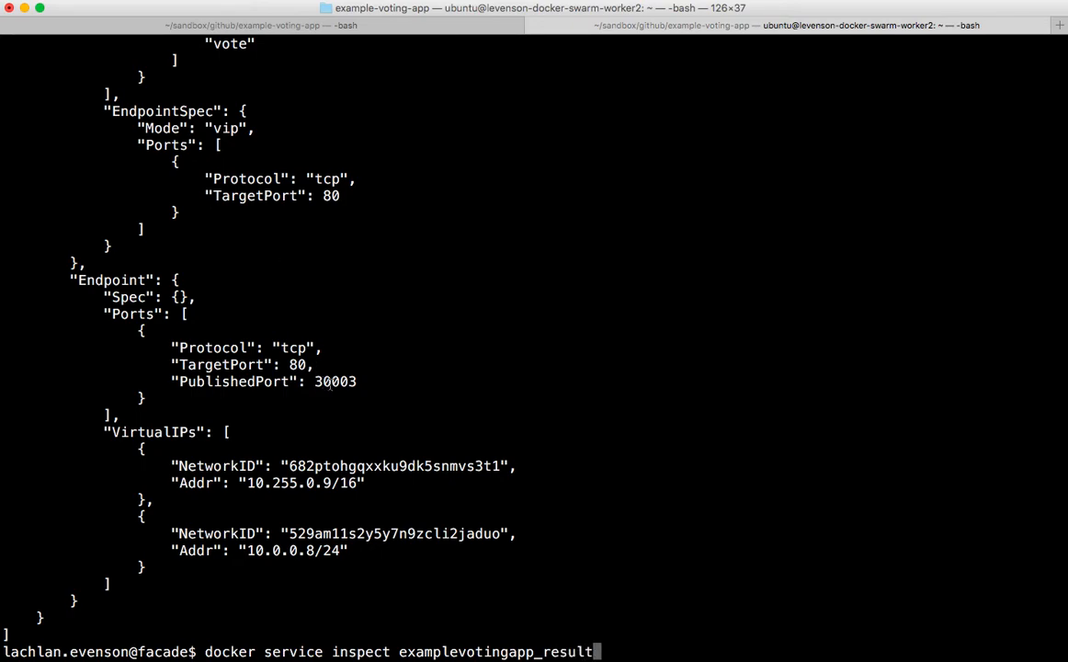
{"action": "double_click", "coordinate": [335, 380]}
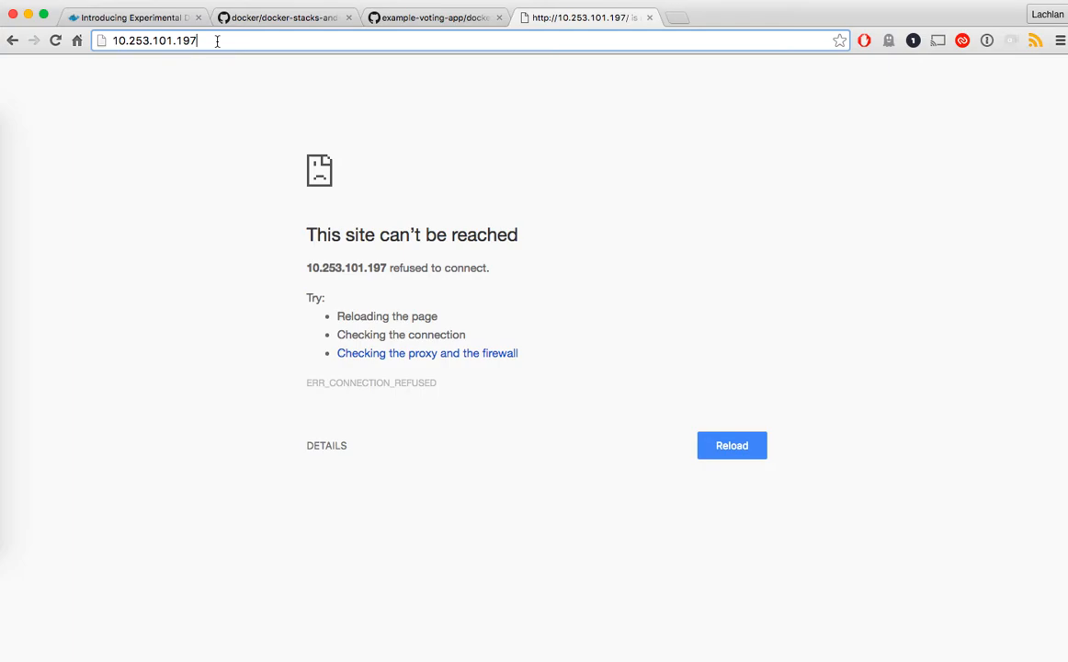
Load the Cats vs Dogs voting page at 10.253.101.197:30003, then return to Terminal
{"action": "type", "text": ":30001"}
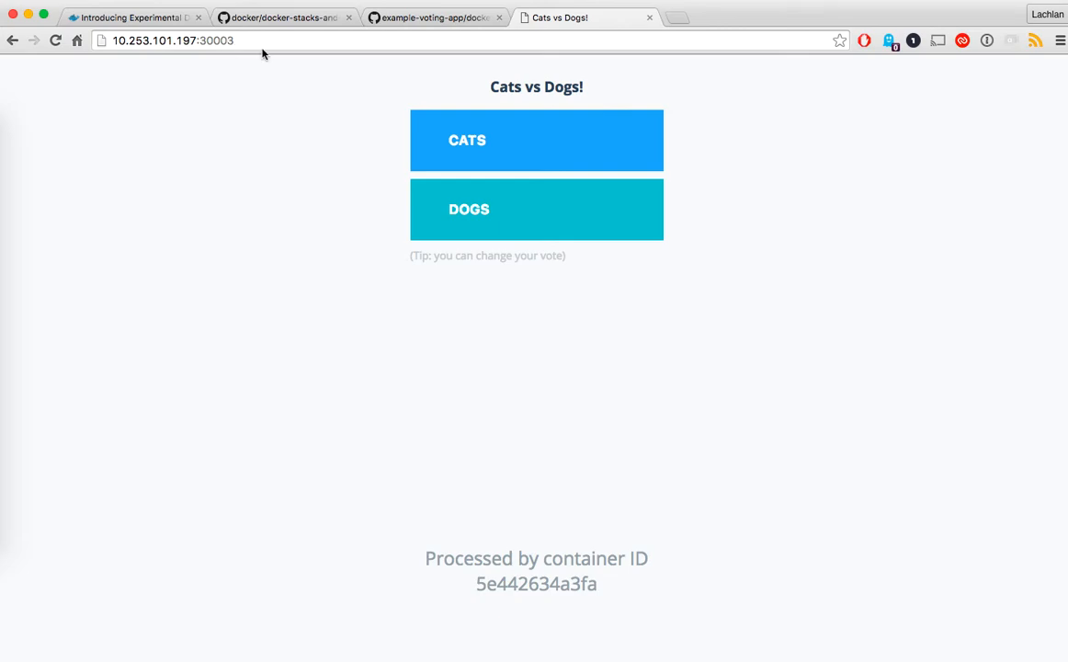
{"action": "left_click", "coordinate": [537, 210]}
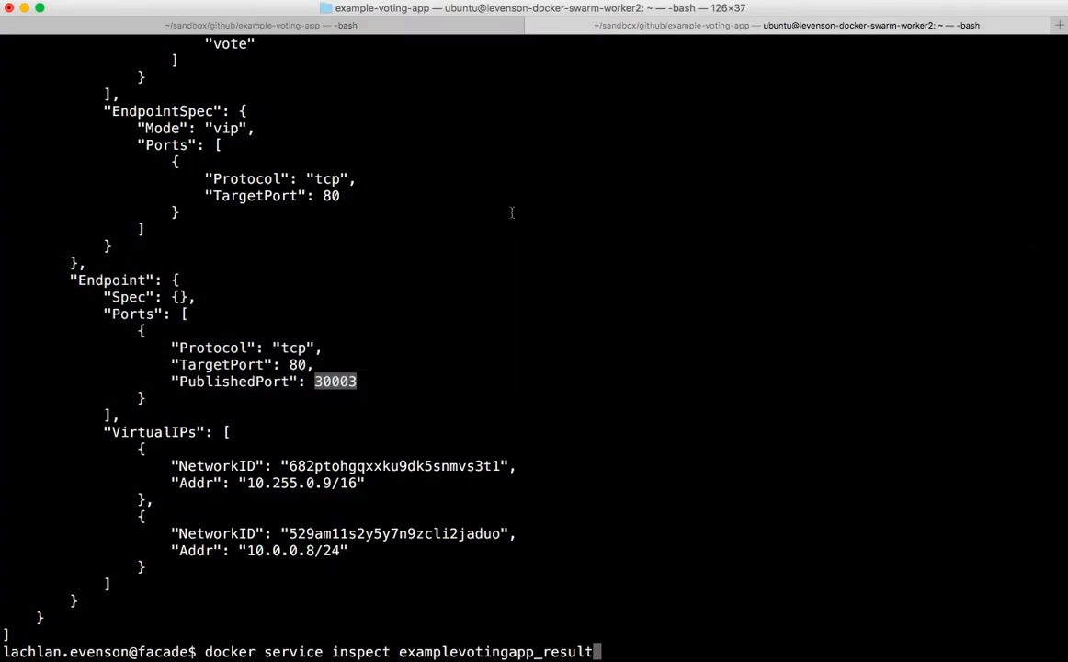
Inspect the examplevotingapp_result service, note published port 30001, and go back to the voting page
{"action": "key", "text": "Return"}
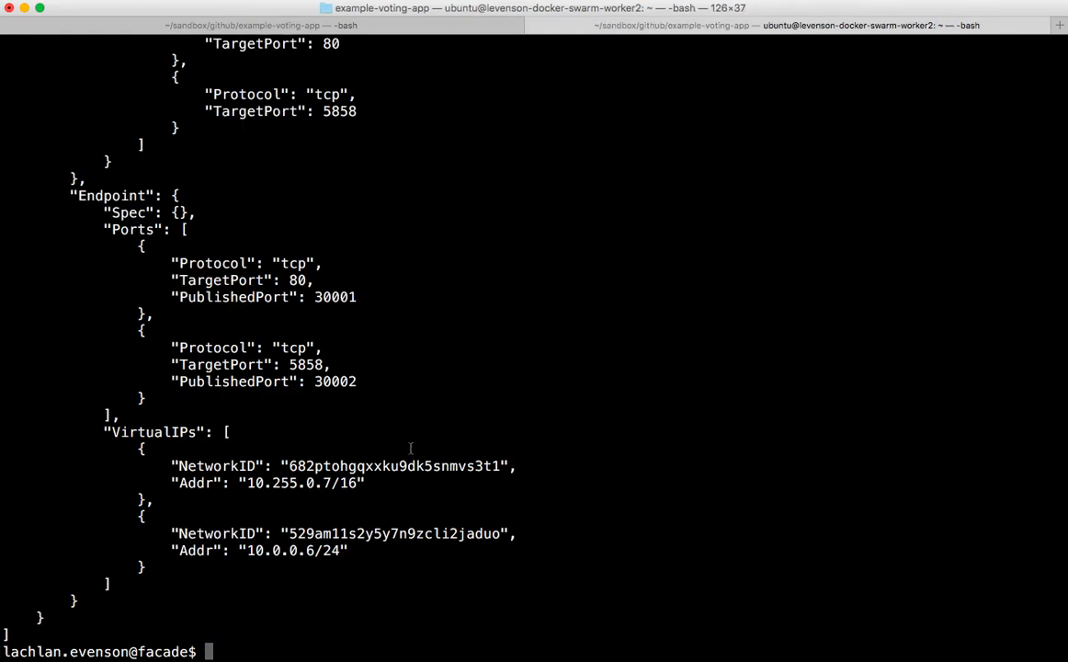
{"action": "double_click", "coordinate": [334, 296]}
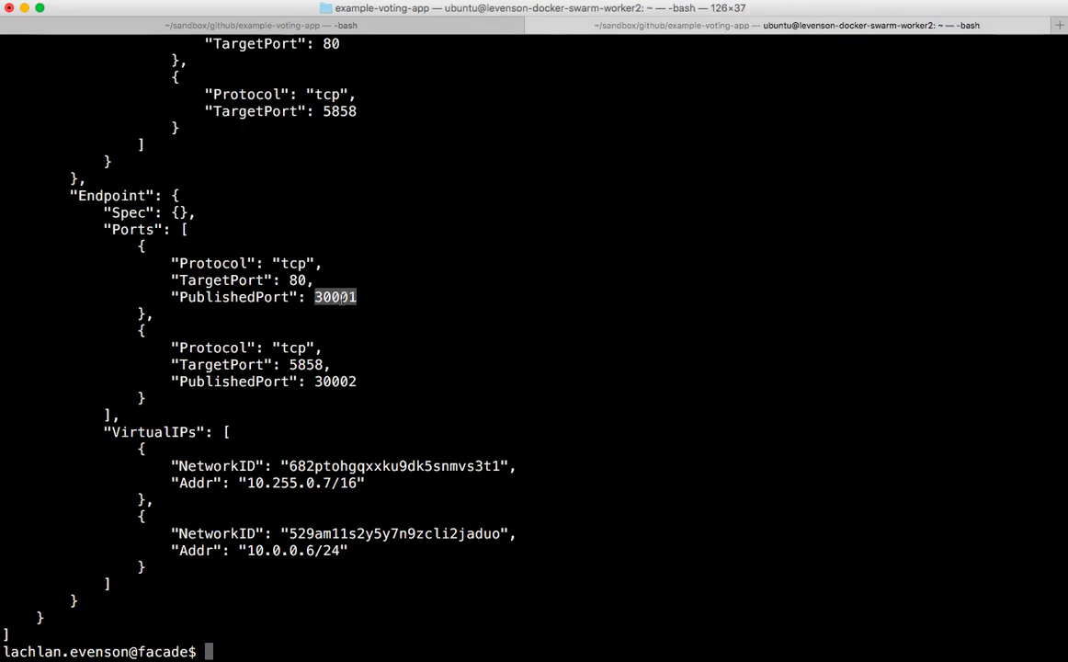
{"action": "left_click", "coordinate": [559, 19]}
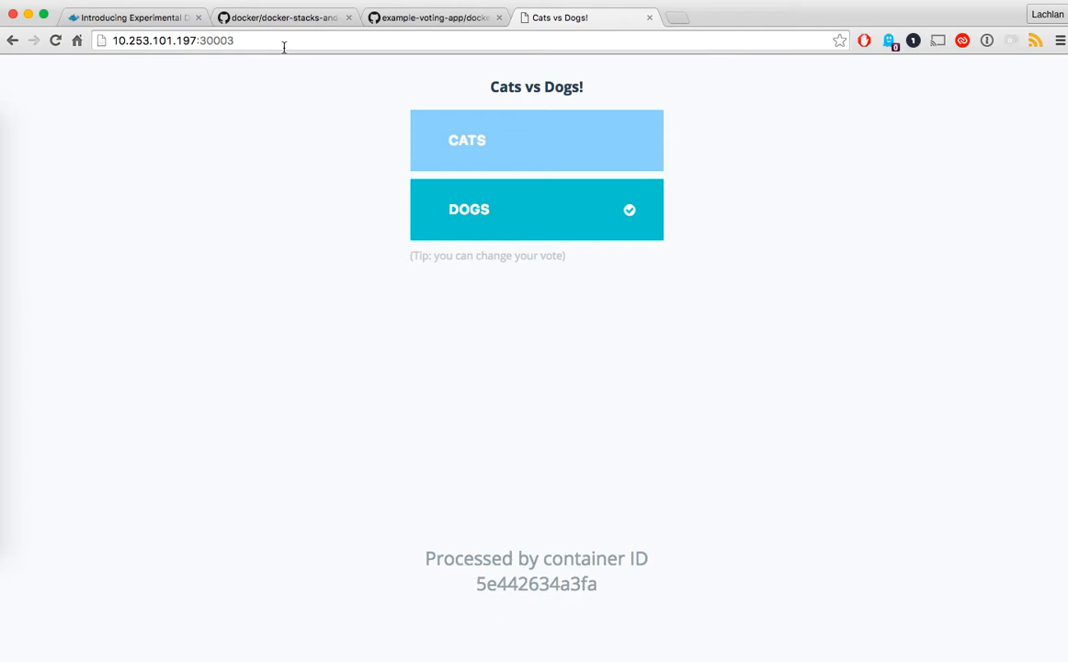
Open the results page on port 30001 in a new tab, vote DOGS, and see Dogs at 100% from 2 votes
{"action": "left_click", "coordinate": [165, 40]}
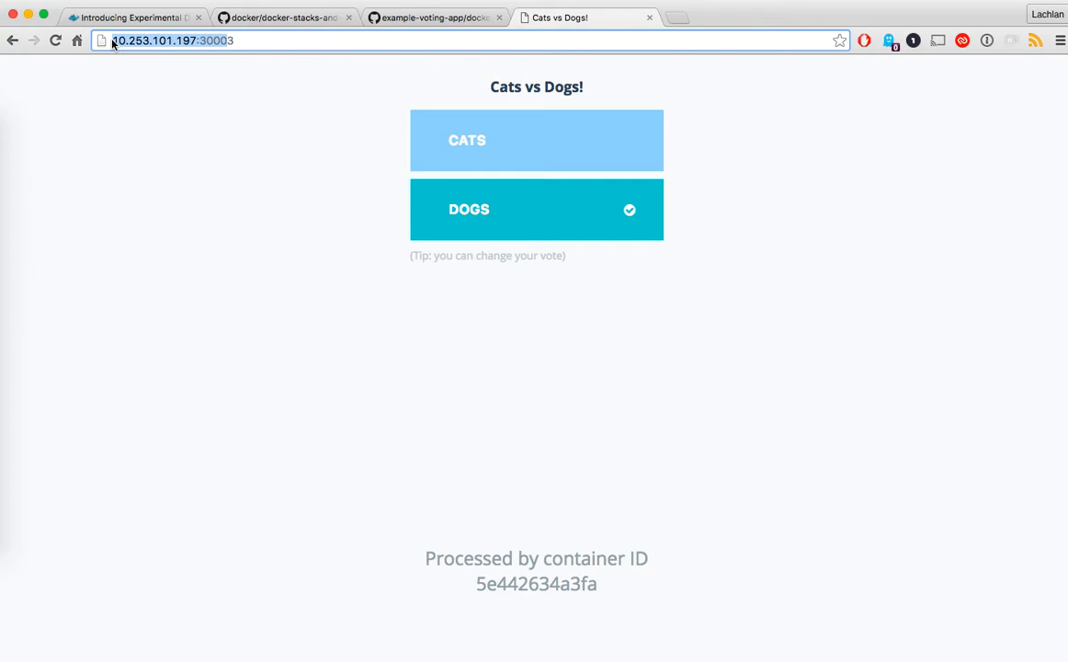
{"action": "left_click", "coordinate": [713, 17]}
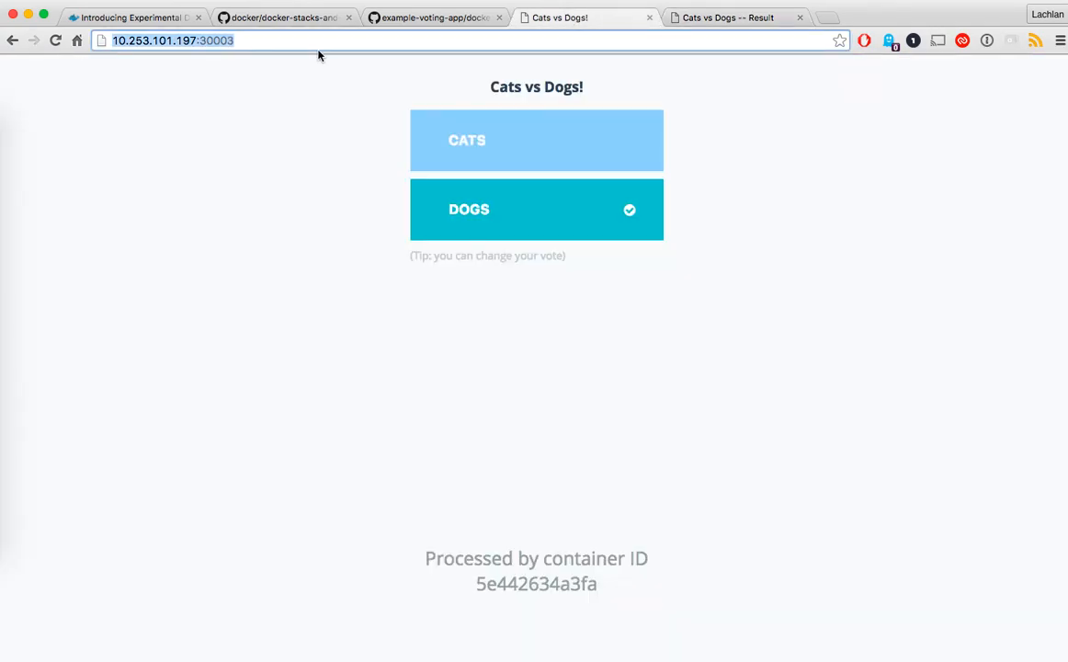
{"action": "type", "text": "http://10.253.101.197:30003/"}
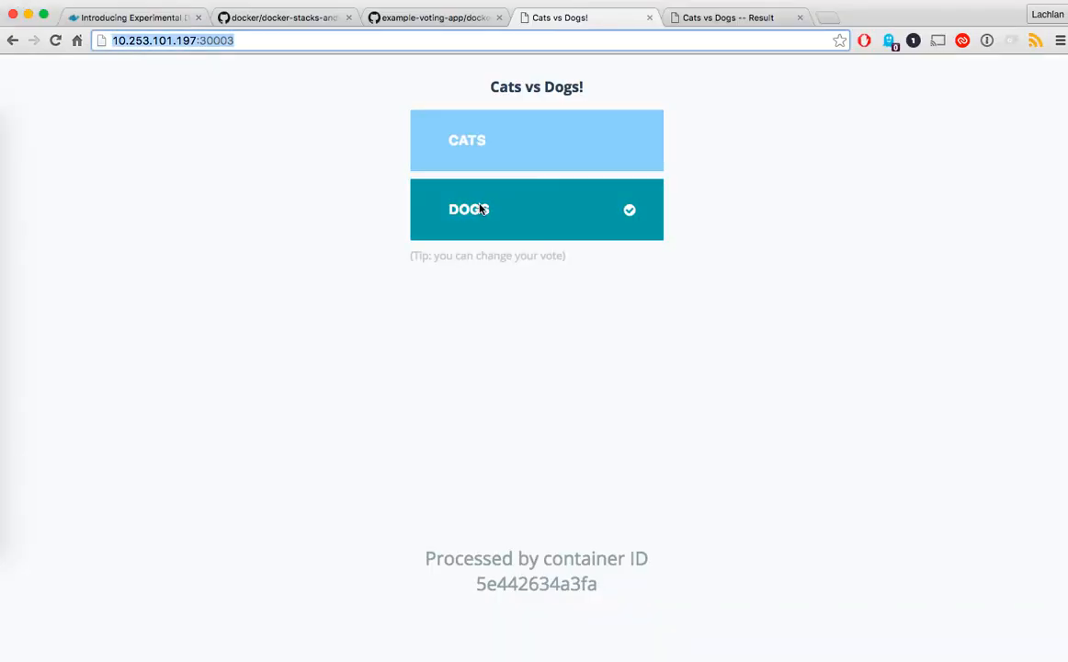
{"action": "left_click", "coordinate": [728, 19]}
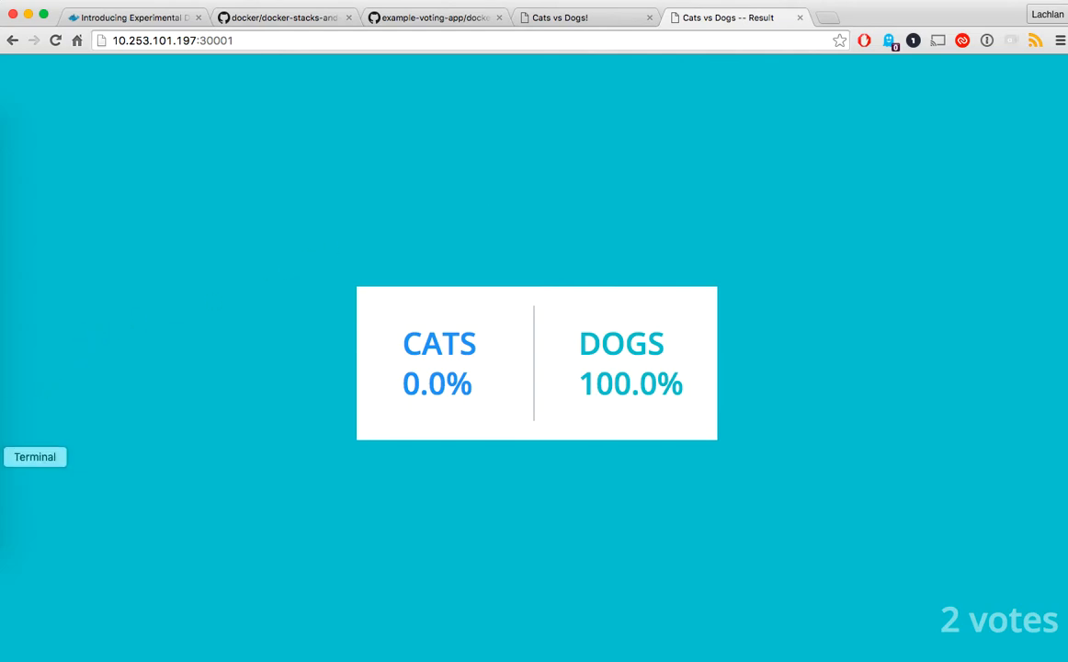
{"action": "left_click", "coordinate": [35, 456]}
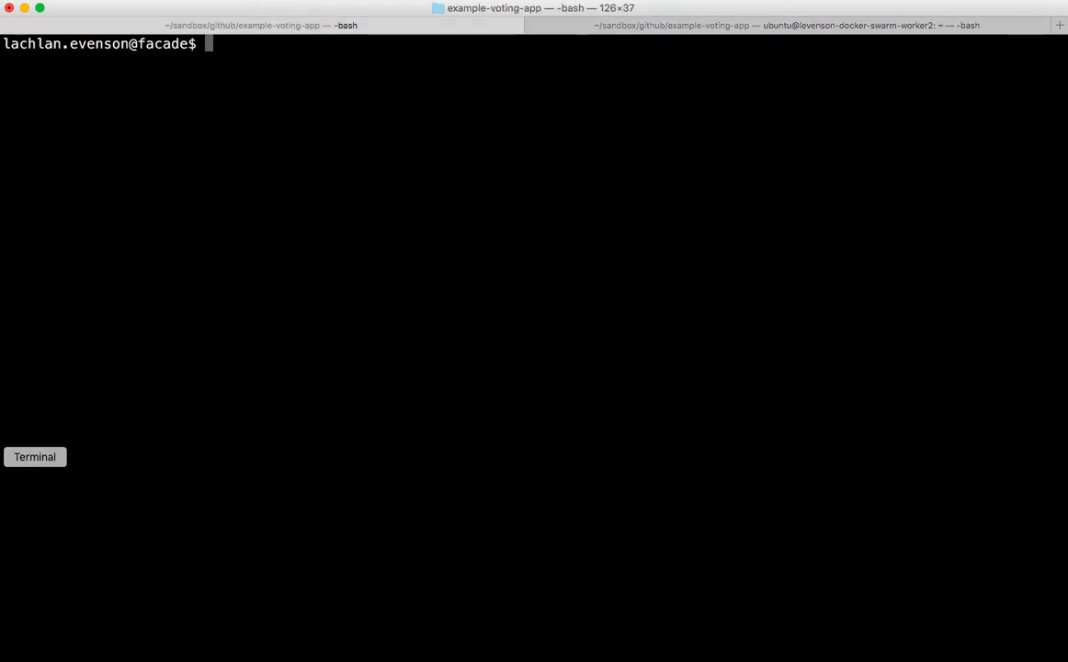
Show a long listing of the project folder with examplevotingapp.dsb and the result, vote and worker directories
{"action": "type", "text": "ls"}
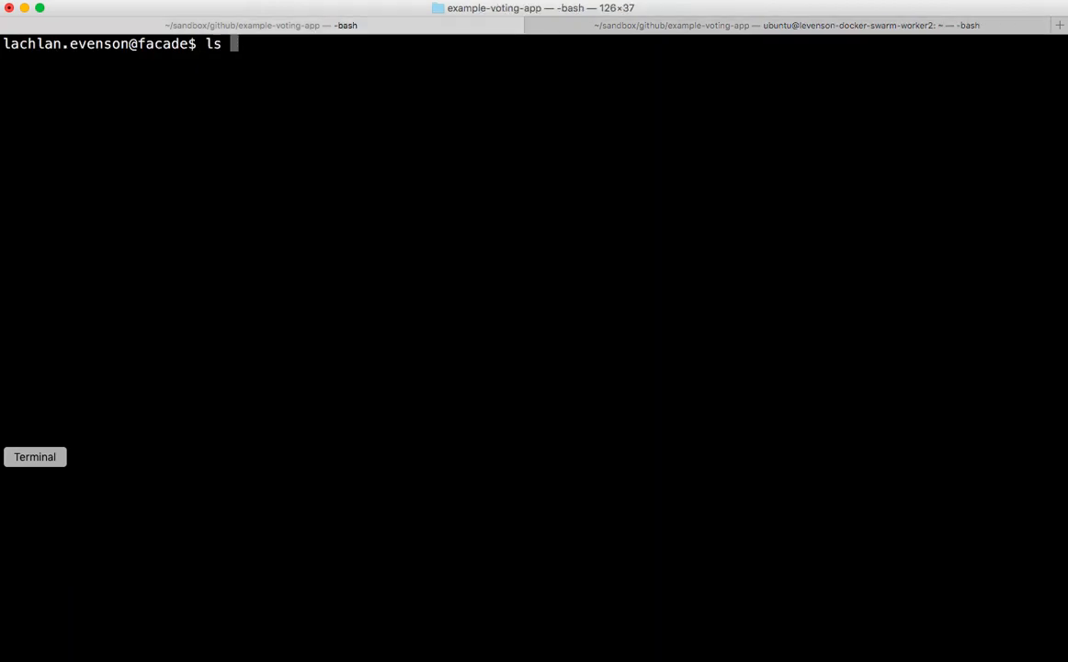
{"action": "key", "text": "Return"}
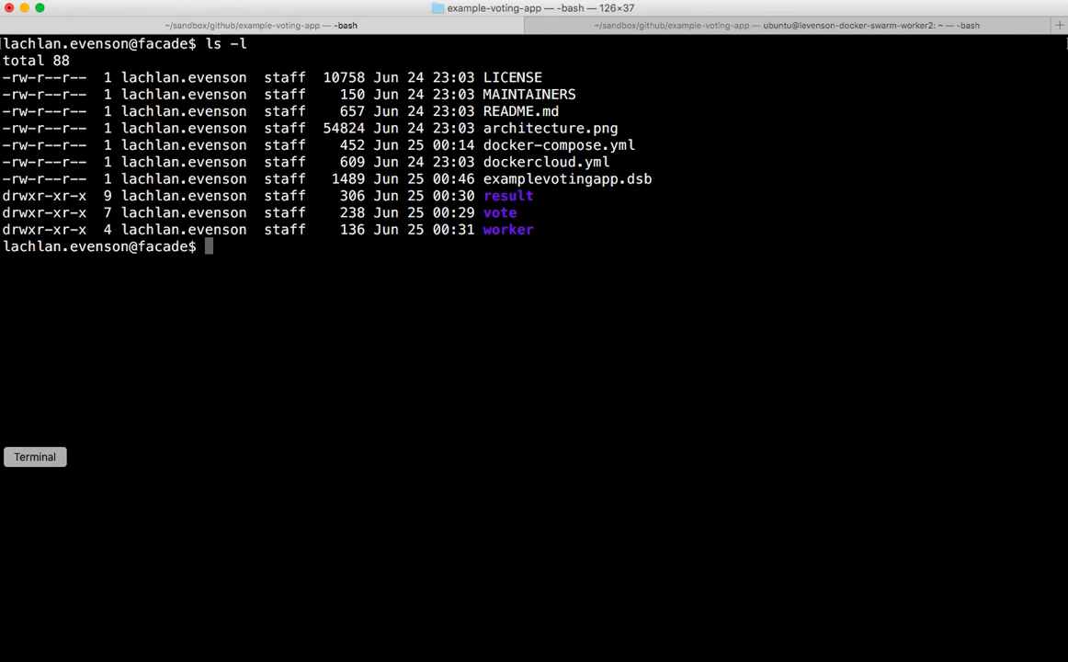
{"action": "mouse_move", "coordinate": [320, 476]}
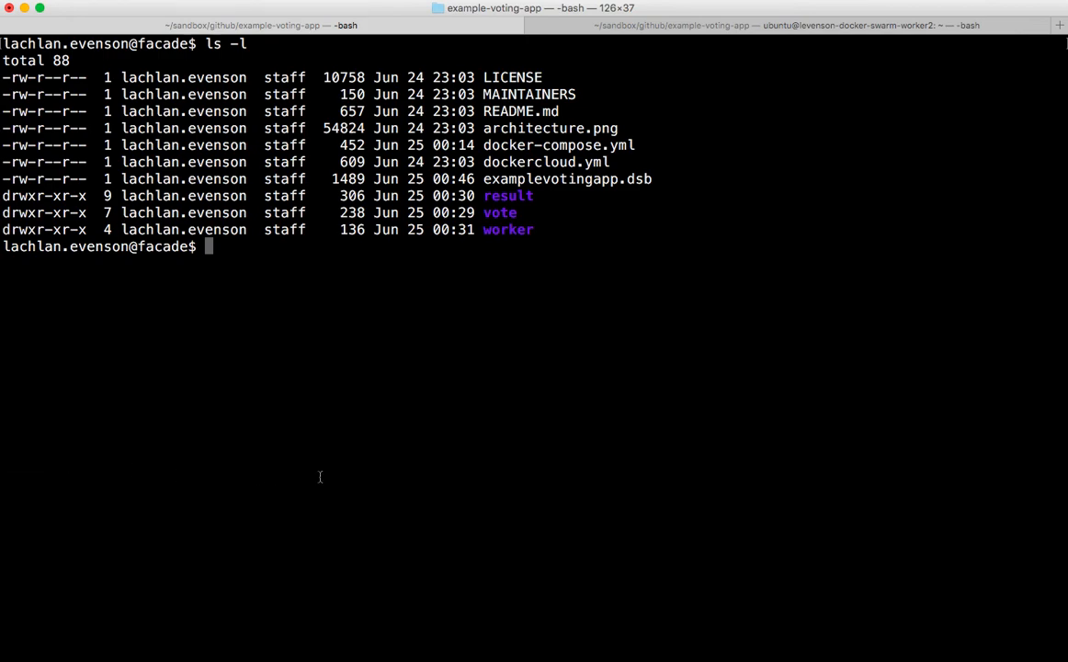